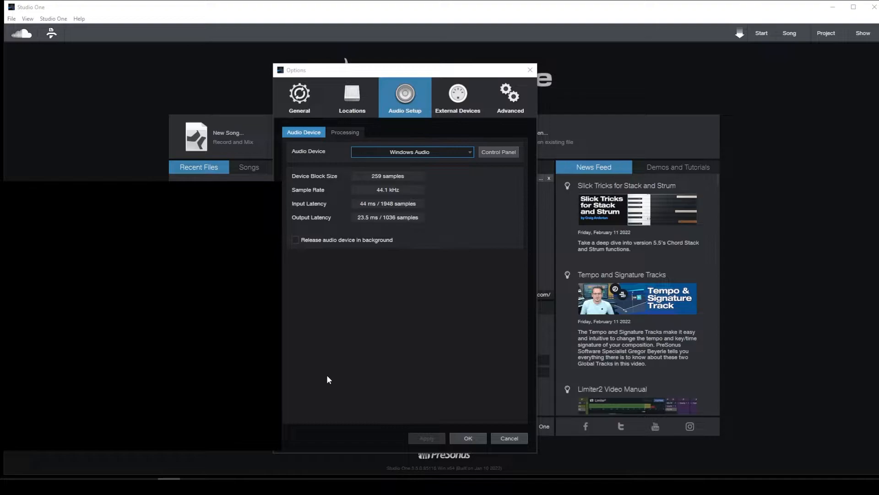
- Keep Windows Audio as the audio device and review its device settings
{"action": "left_click", "coordinate": [412, 152]}
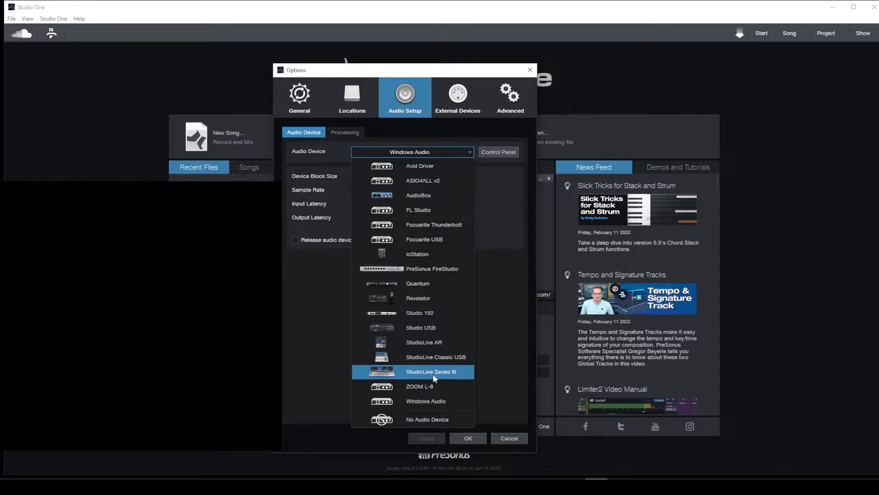
{"action": "left_click", "coordinate": [425, 400]}
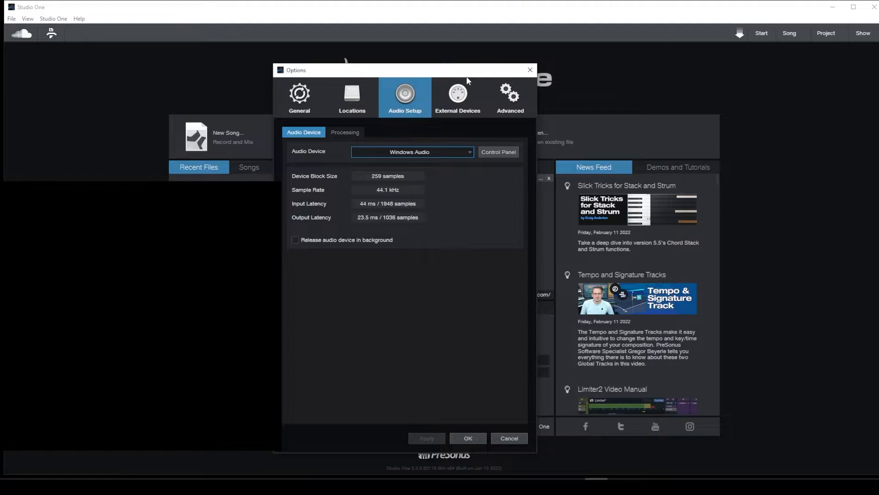
{"action": "left_click", "coordinate": [497, 152]}
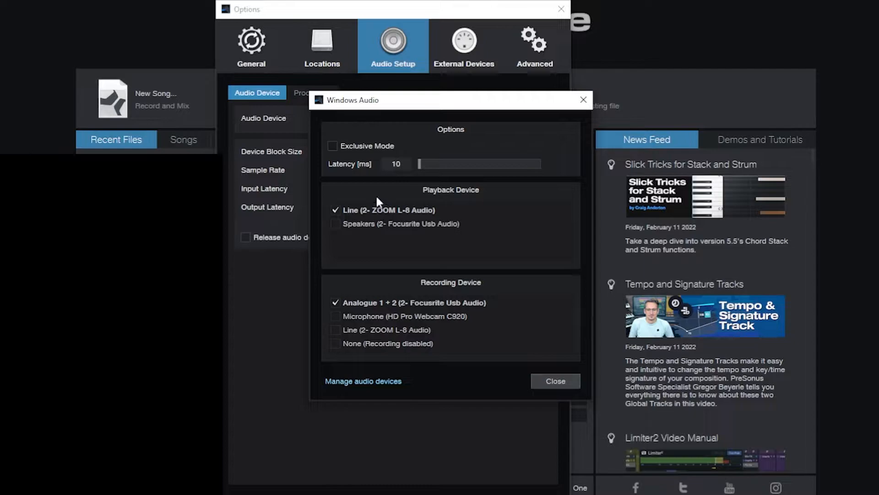
{"action": "mouse_move", "coordinate": [457, 263]}
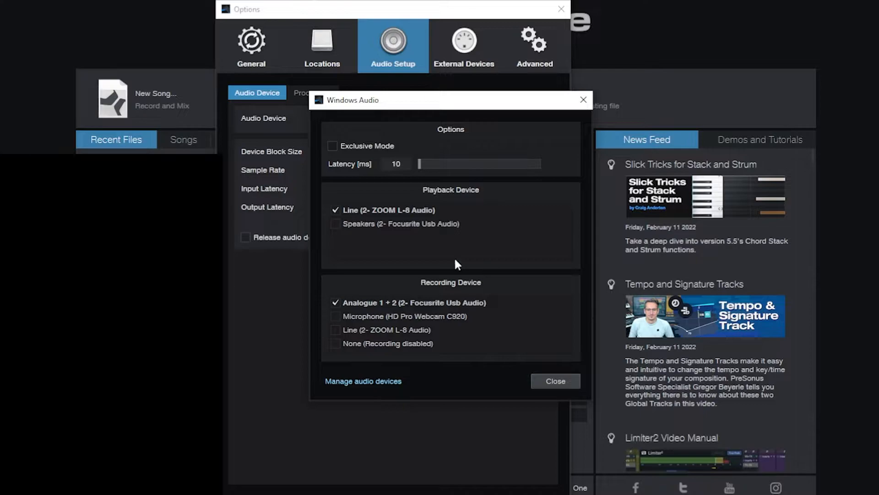
{"action": "mouse_move", "coordinate": [375, 325]}
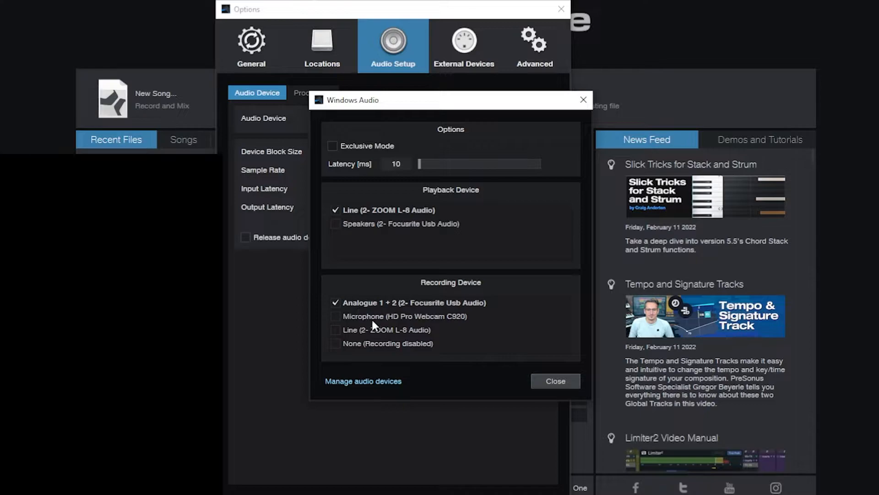
{"action": "mouse_move", "coordinate": [338, 328]}
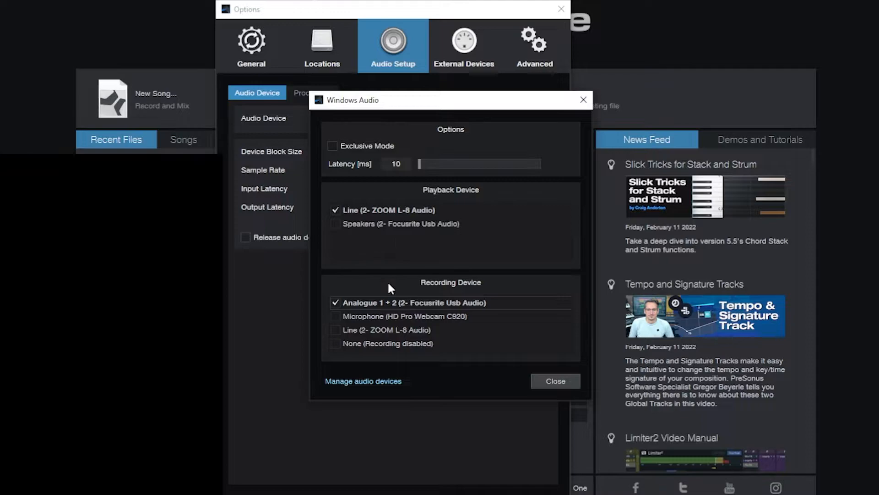
{"action": "left_click", "coordinate": [555, 381]}
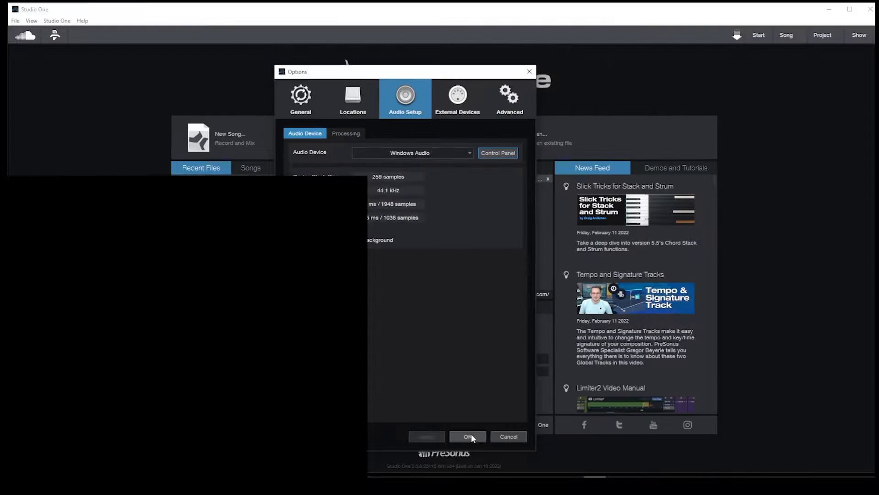
- Confirm the audio options and create the empty 48 kHz, 24-bit song
{"action": "left_click", "coordinate": [468, 436]}
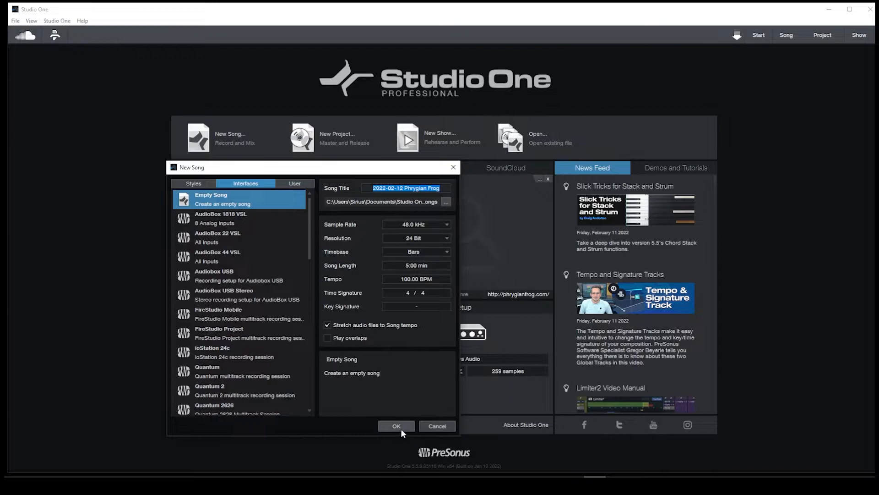
{"action": "left_click", "coordinate": [396, 425]}
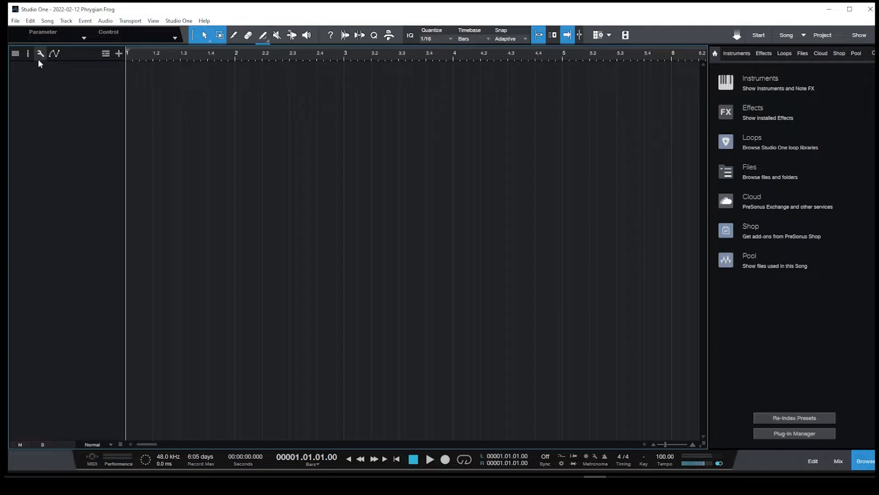
- Remove the surplus song inputs, leaving Channel 1 and Channel 2 in Audio I/O Setup
{"action": "left_click", "coordinate": [837, 460]}
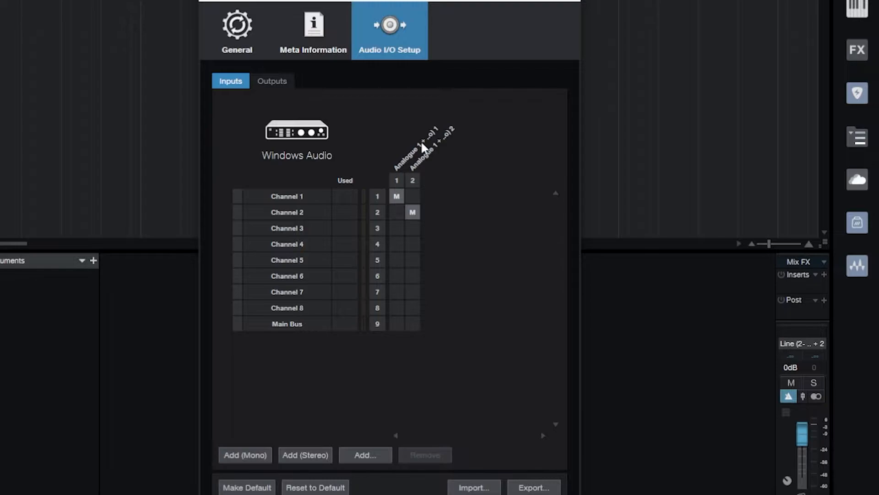
{"action": "left_click", "coordinate": [287, 228]}
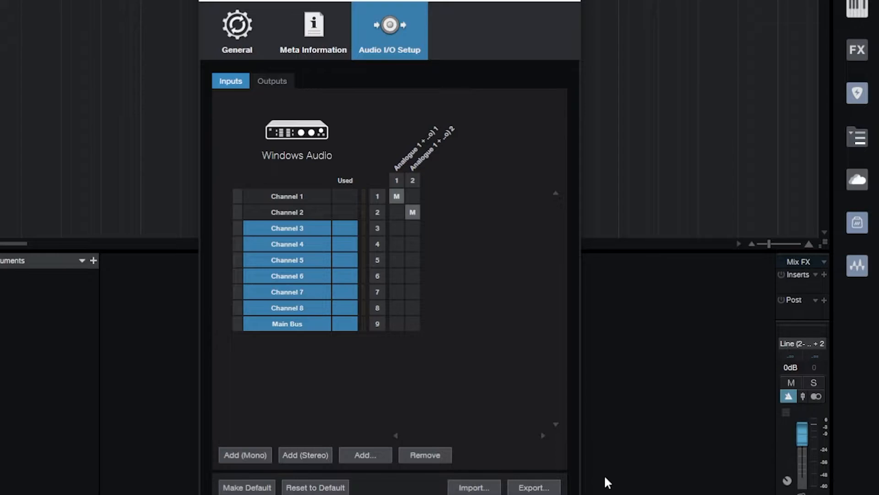
{"action": "left_click", "coordinate": [424, 456]}
{"action": "type", "text": "Input 1+2"}
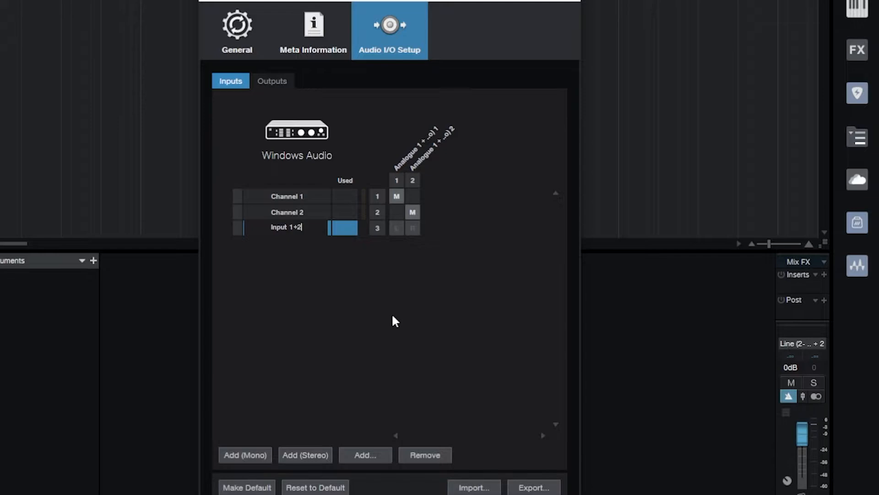
- Commit the Focusrite Input 1+2 stereo input name and show the song's output routing
{"action": "left_click", "coordinate": [286, 229]}
{"action": "type", "text": "Focusrite "}
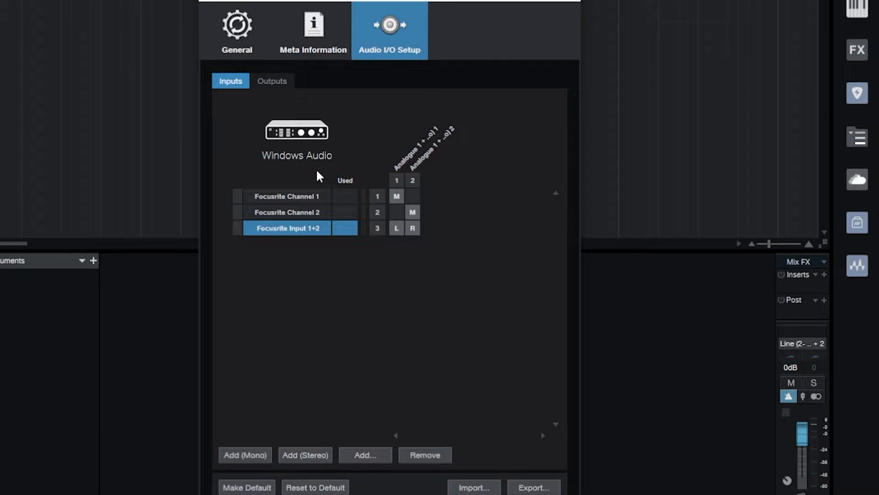
{"action": "left_click", "coordinate": [272, 81]}
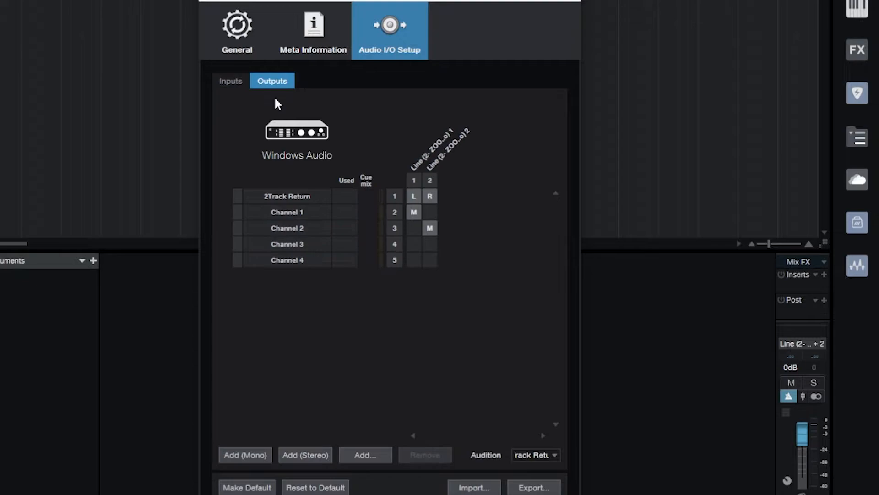
{"action": "mouse_move", "coordinate": [422, 206]}
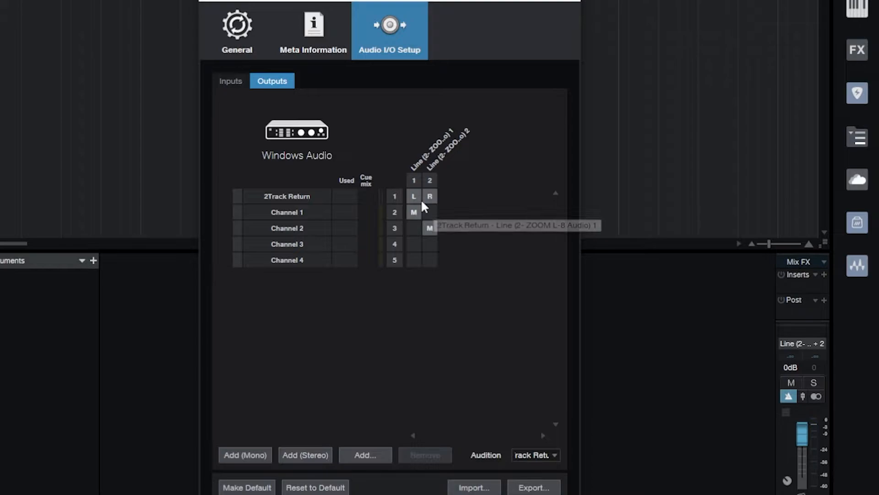
- Select the surplus output channels 1 to 4, keeping 2Track Return on the ZOOM line outputs
{"action": "left_click", "coordinate": [287, 259]}
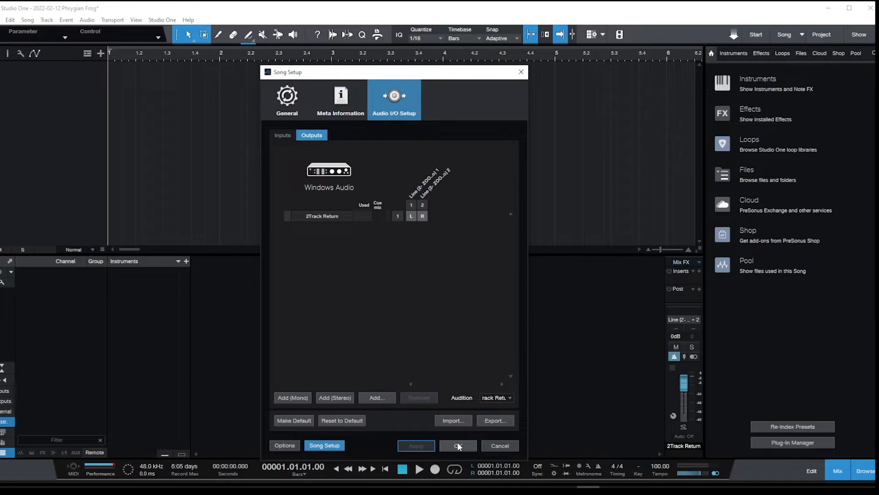
- Return to the audio device options and bring up the Windows Audio control panel
{"action": "left_click", "coordinate": [457, 446]}
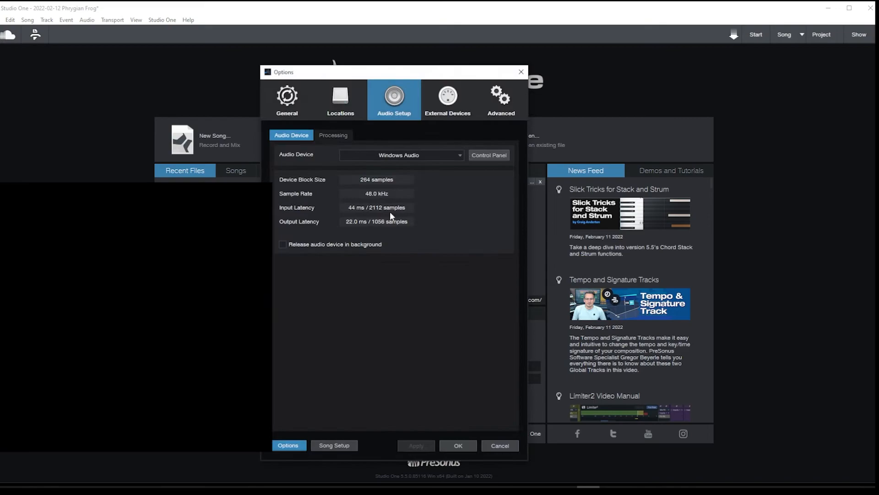
{"action": "left_click", "coordinate": [489, 155]}
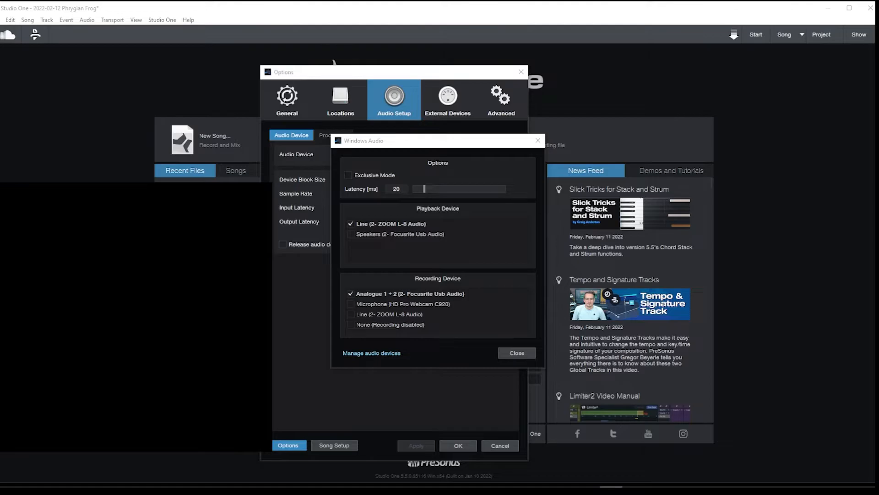
- Check the Focusrite speakers' Advanced properties show 24 bit, 48000 Hz default format
{"action": "left_click", "coordinate": [371, 353]}
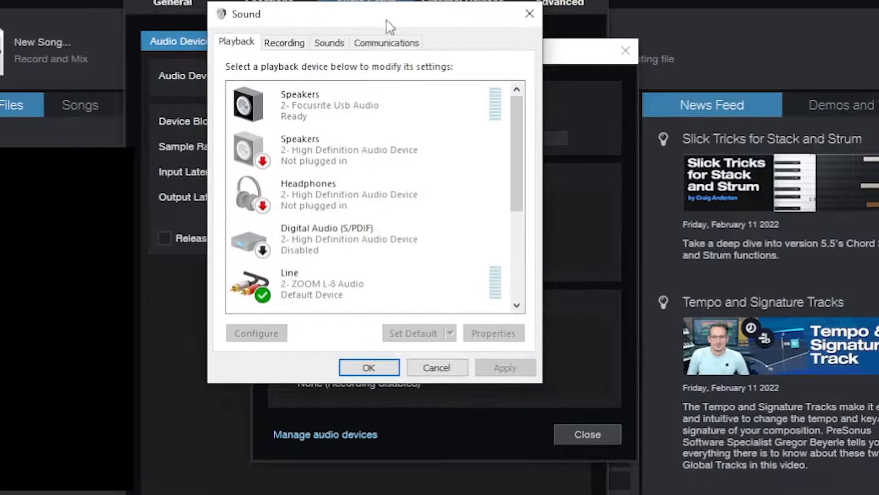
{"action": "left_click", "coordinate": [348, 105]}
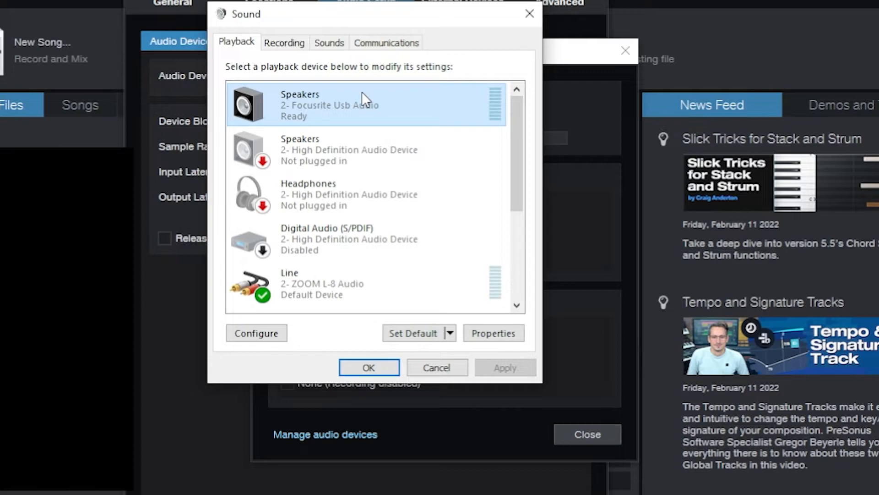
{"action": "mouse_move", "coordinate": [380, 124]}
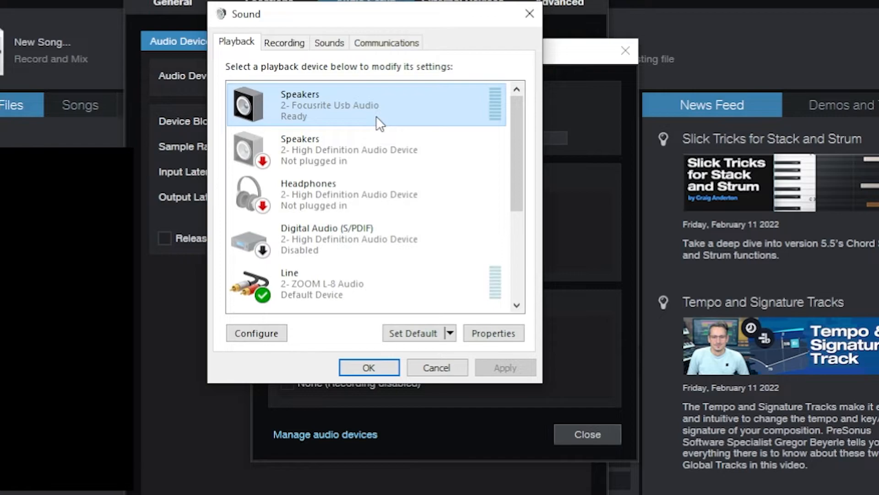
{"action": "left_click", "coordinate": [493, 332]}
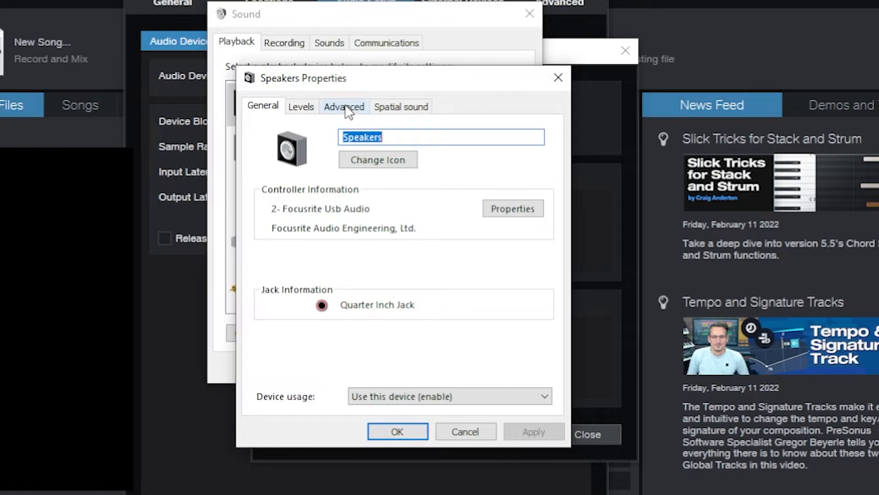
{"action": "left_click", "coordinate": [344, 106]}
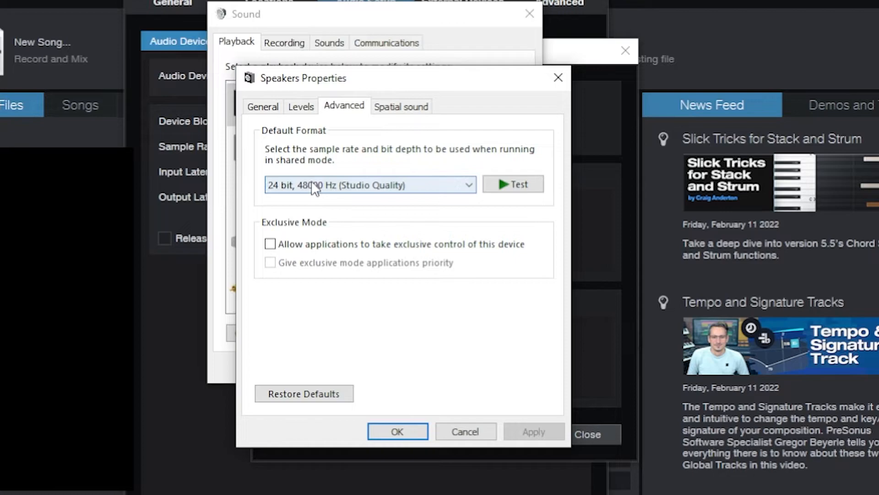
{"action": "mouse_move", "coordinate": [309, 194]}
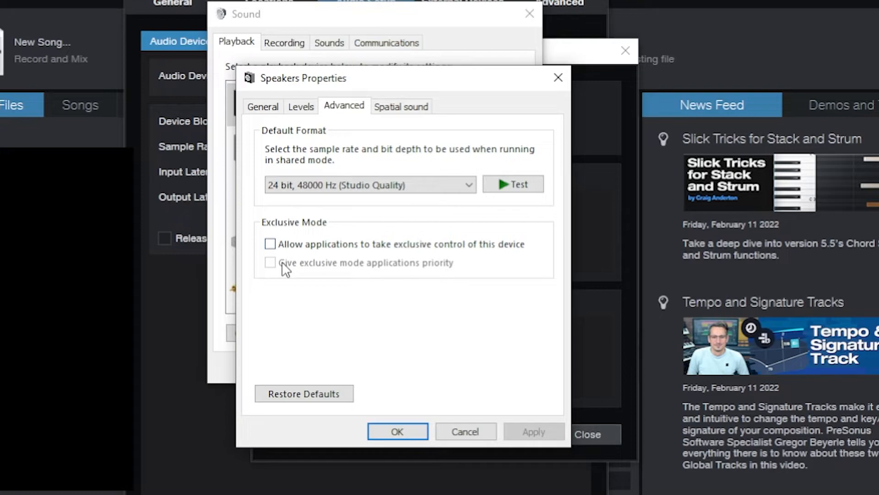
{"action": "mouse_move", "coordinate": [334, 227]}
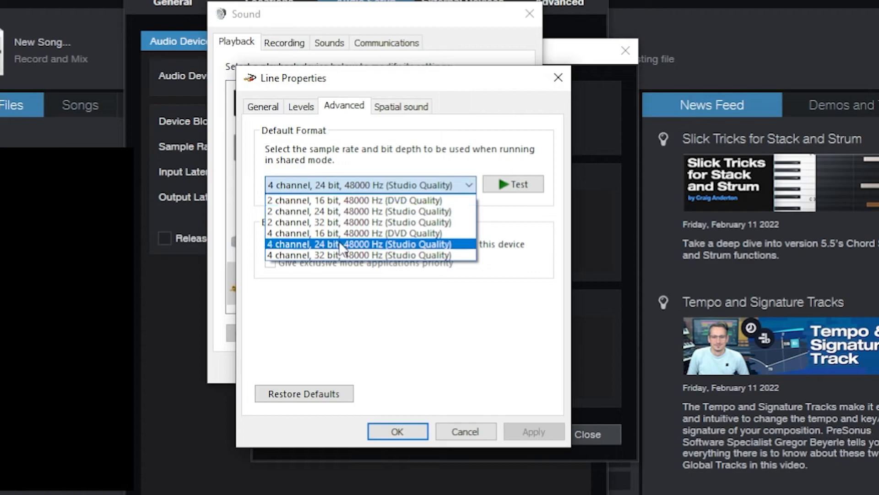
- Set the ZOOM L-8 line's default format to 4 channel, 24 bit, 48000 Hz
{"action": "left_click", "coordinate": [359, 244]}
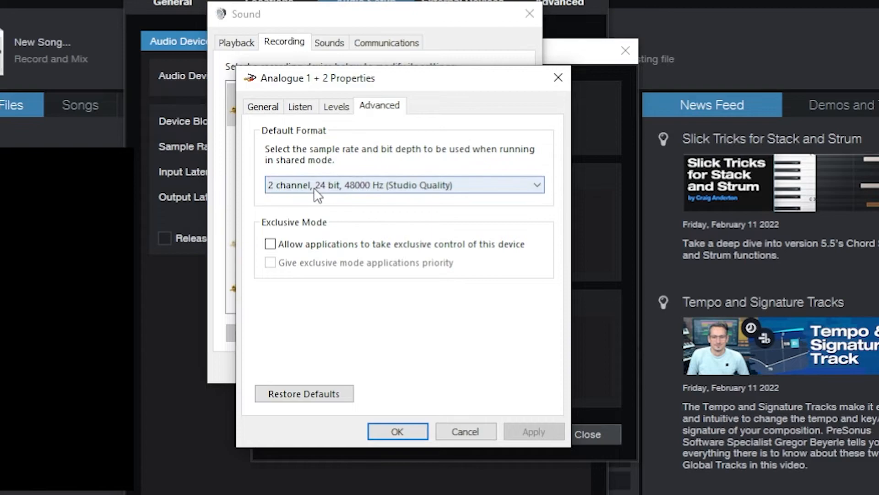
{"action": "mouse_move", "coordinate": [399, 187]}
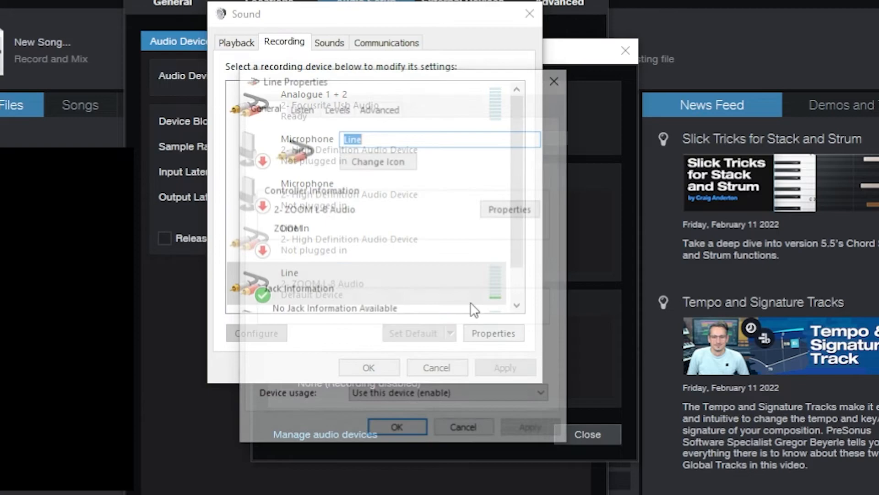
- Set the ZOOM L-8 recording line to 12 channel, 24 bit, 48000 Hz and close Windows Sound
{"action": "left_click", "coordinate": [536, 185]}
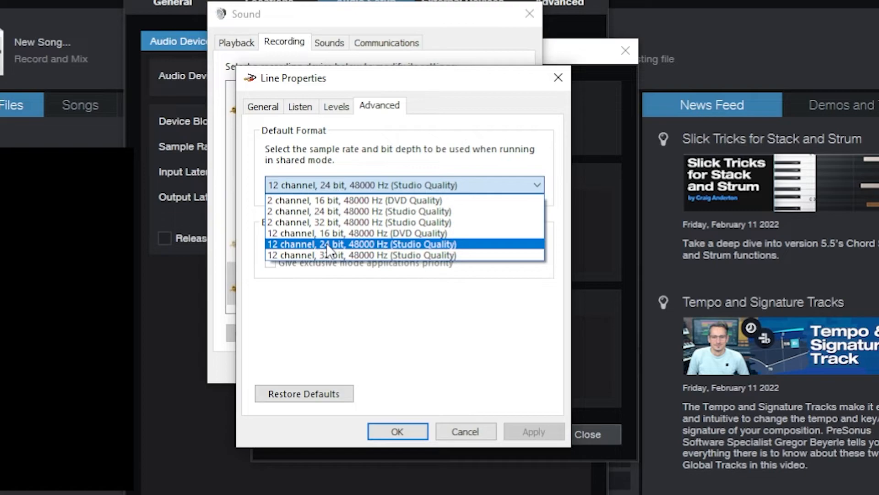
{"action": "left_click", "coordinate": [362, 244]}
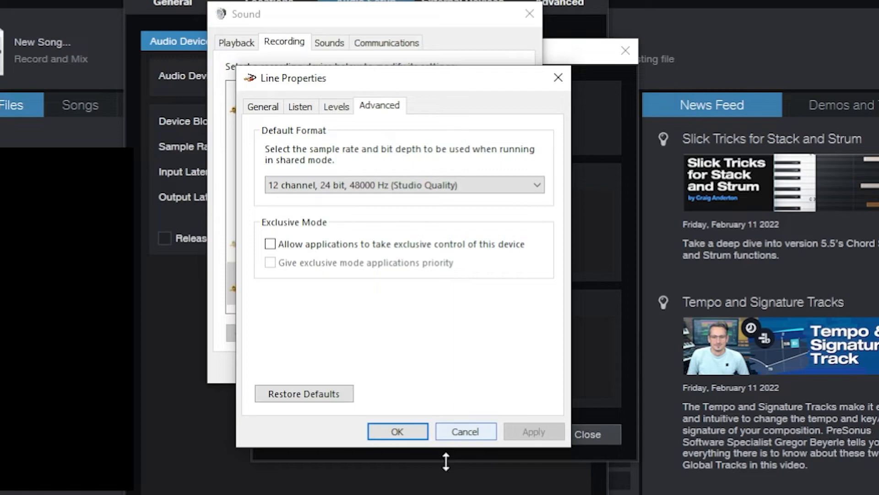
{"action": "left_click", "coordinate": [465, 431]}
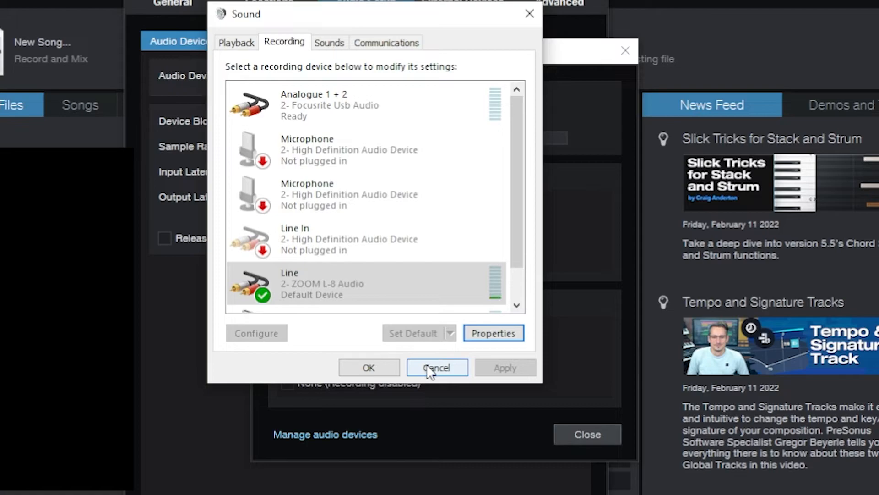
{"action": "left_click", "coordinate": [437, 368]}
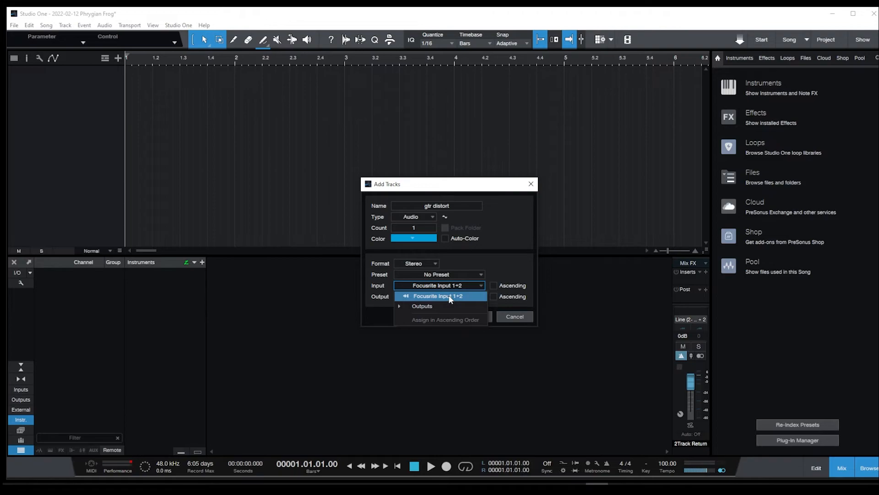
- Create the gtr distort stereo audio track recording from Focusrite Input 1+2
{"action": "left_click", "coordinate": [440, 296]}
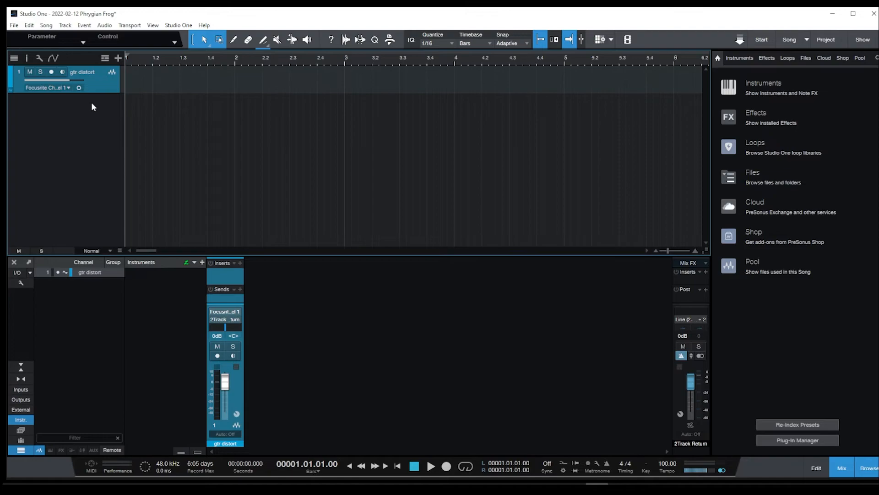
- Record-arm gtr distort and keep Line (2- ZOOM L-8 Audio) 1+2 as the main output
{"action": "left_click", "coordinate": [51, 71]}
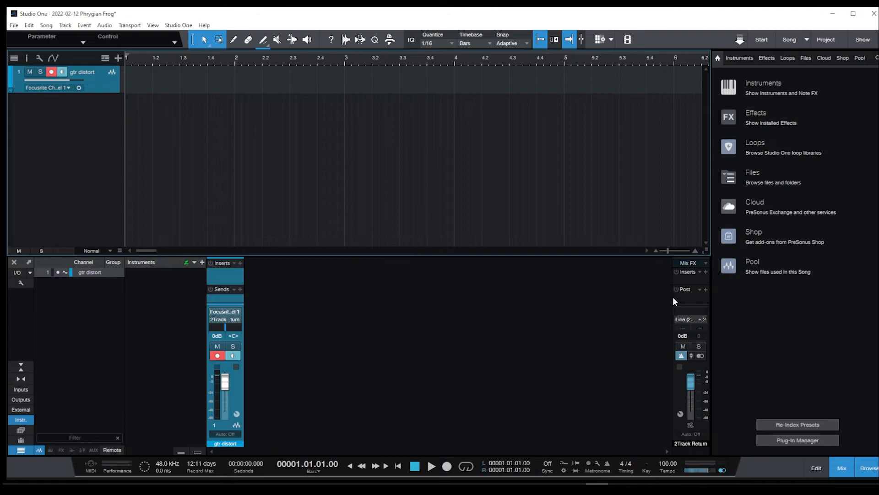
{"action": "left_click", "coordinate": [691, 319]}
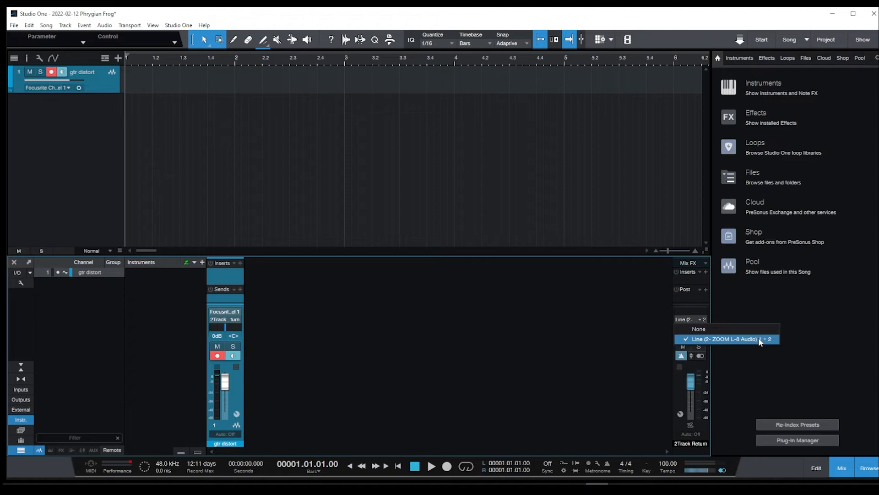
{"action": "left_click", "coordinate": [727, 339]}
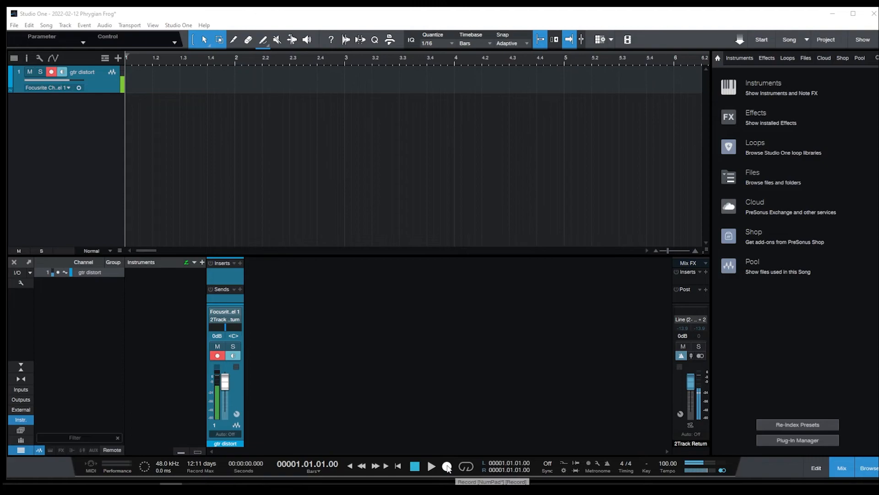
- Record a roughly three-bar vocal take on the 'gtr distort' track, then disarm it
{"action": "left_click", "coordinate": [447, 467]}
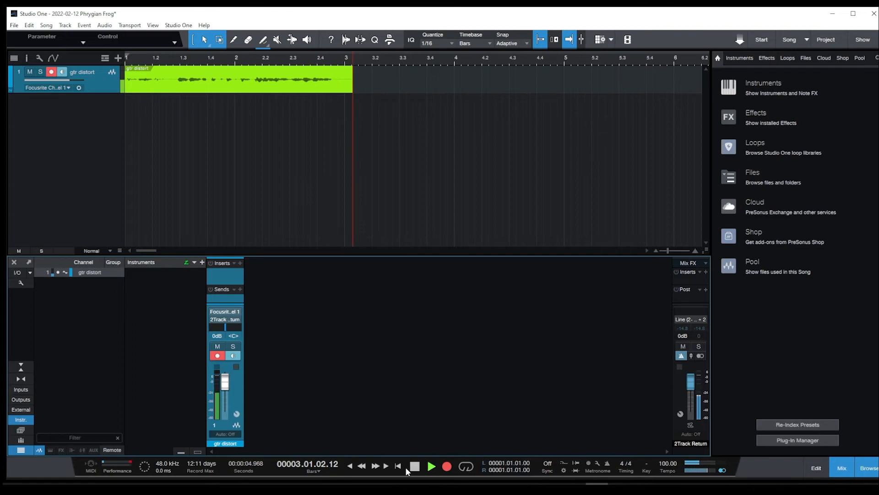
{"action": "left_click", "coordinate": [414, 466]}
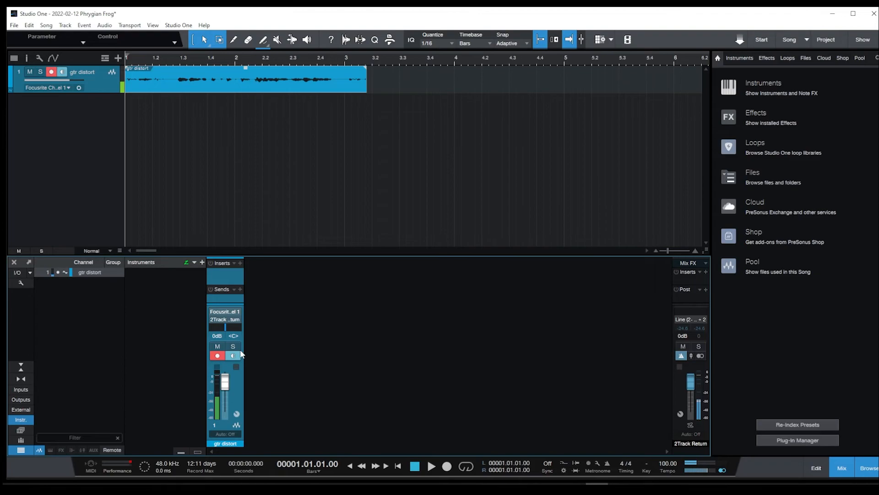
{"action": "left_click", "coordinate": [430, 466]}
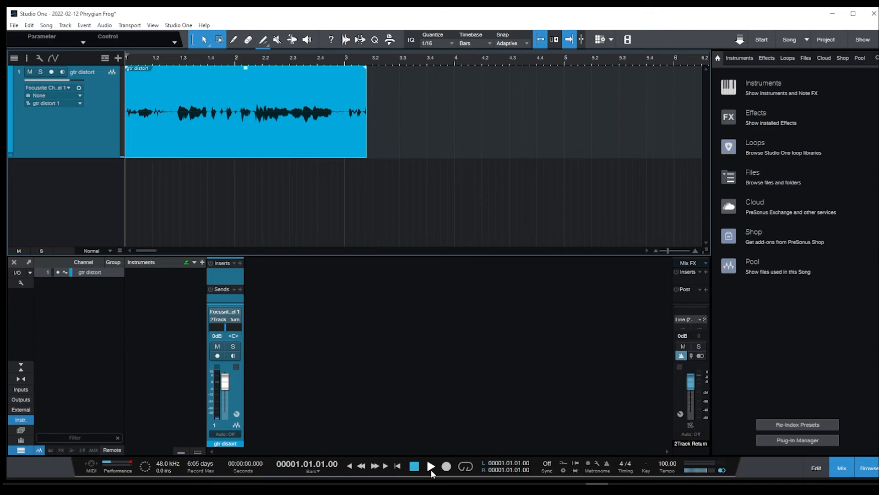
- Play back the recorded take, then bring up the Song menu
{"action": "left_click", "coordinate": [431, 466]}
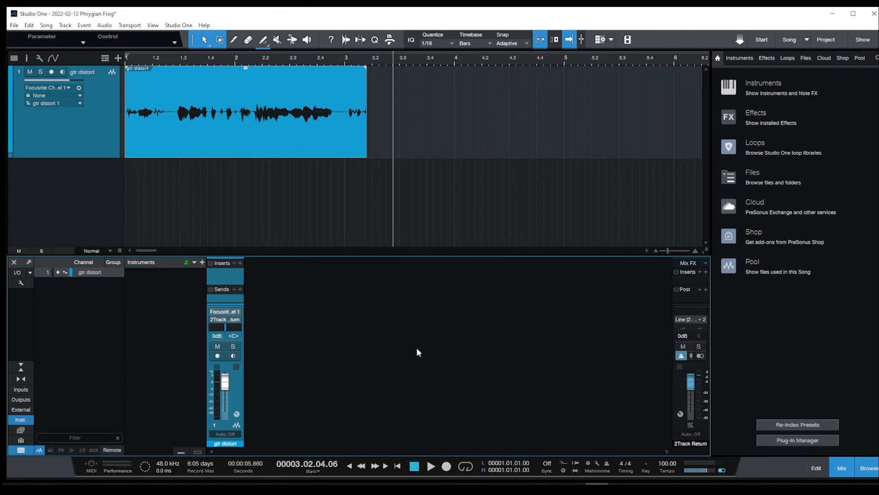
{"action": "left_click", "coordinate": [46, 25]}
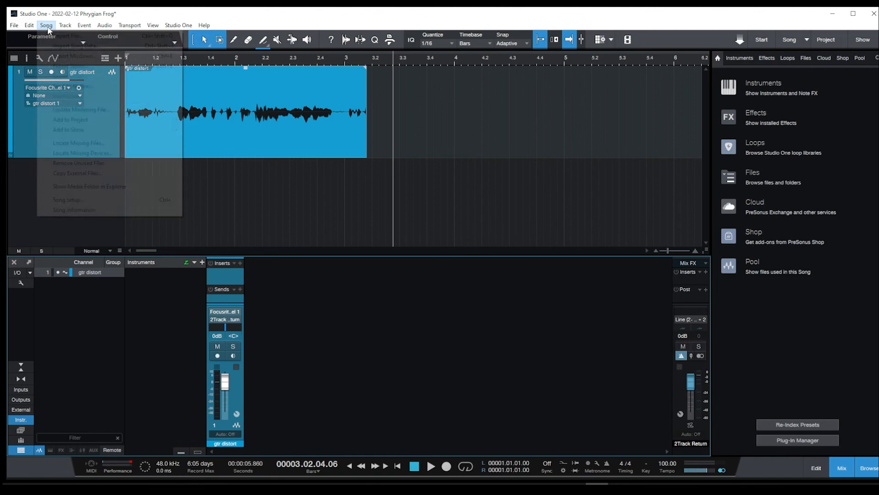
- Choose a command from the open Song menu list
{"action": "left_click", "coordinate": [67, 199]}
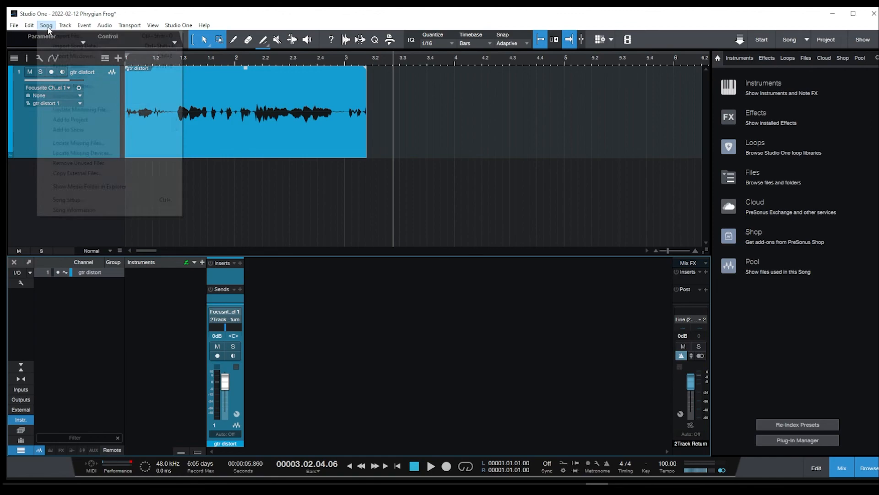